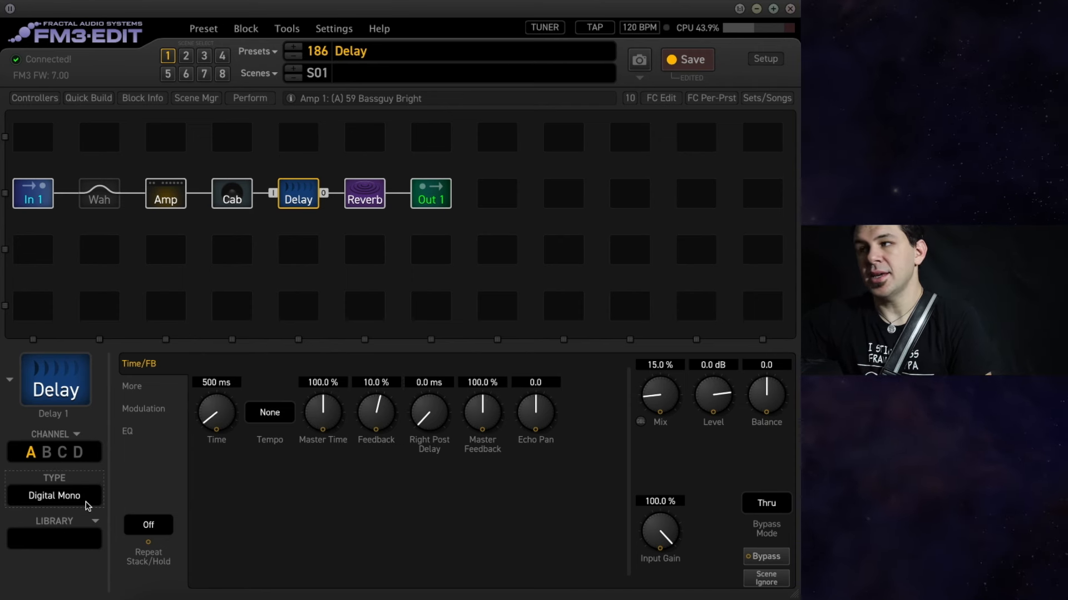
pyautogui.moveTo(417, 485)
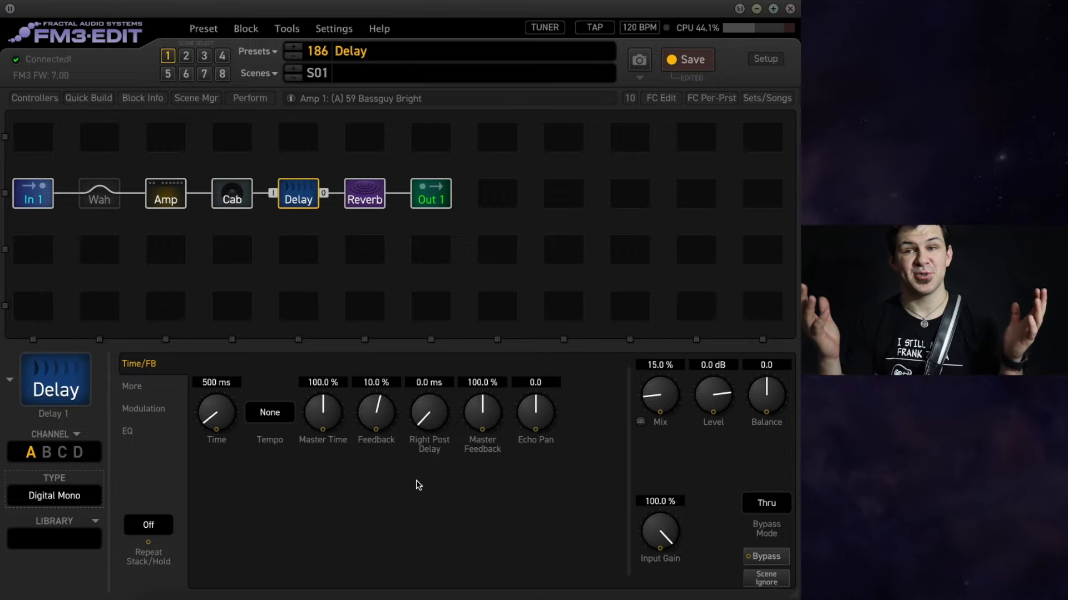
pyautogui.moveTo(417, 465)
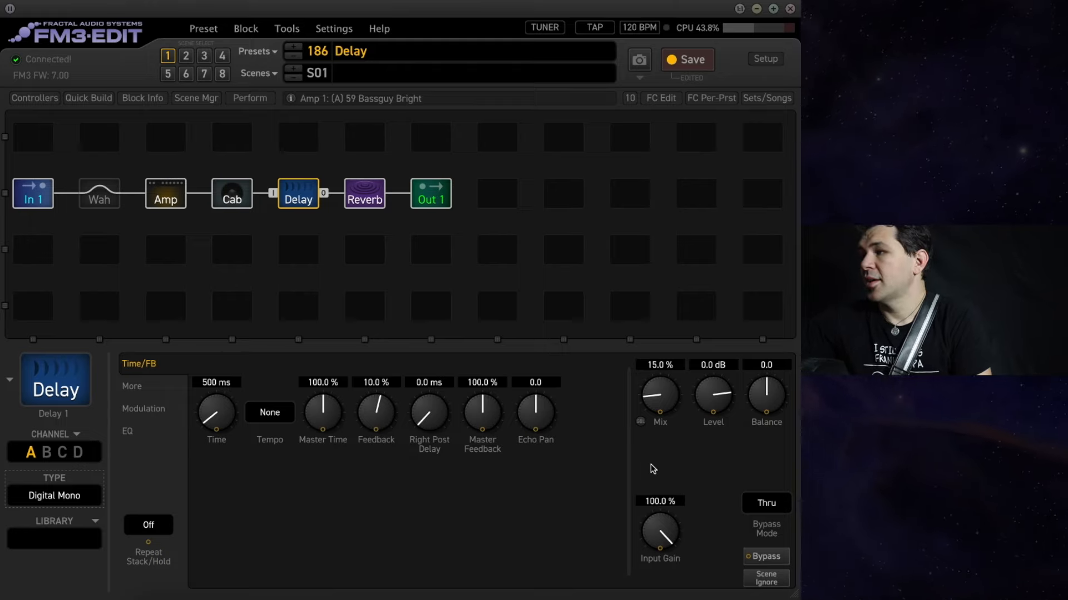
pyautogui.moveTo(669, 447)
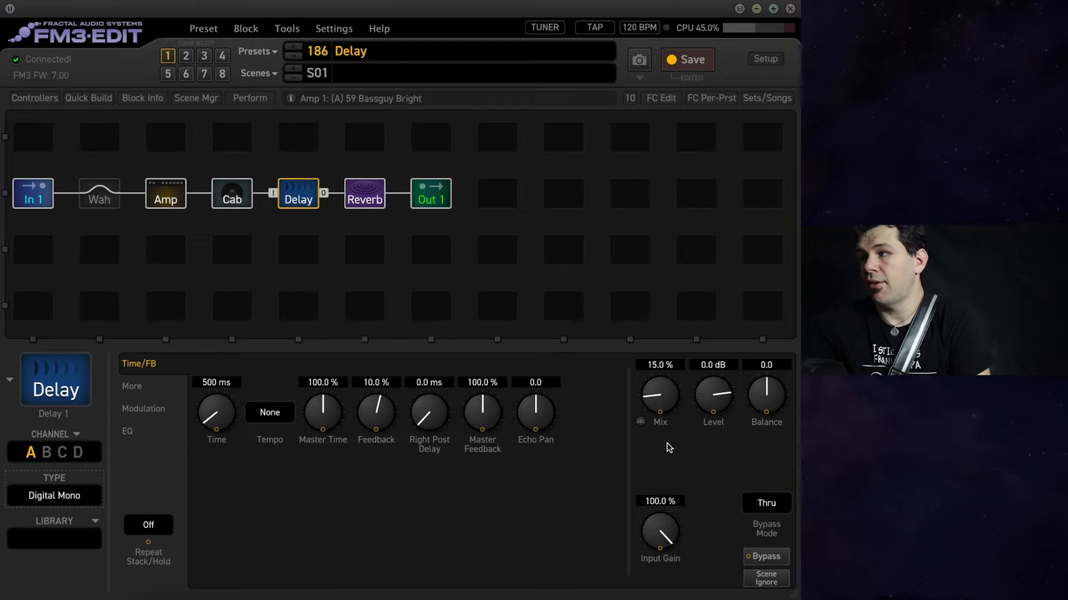
pyautogui.moveTo(659, 427)
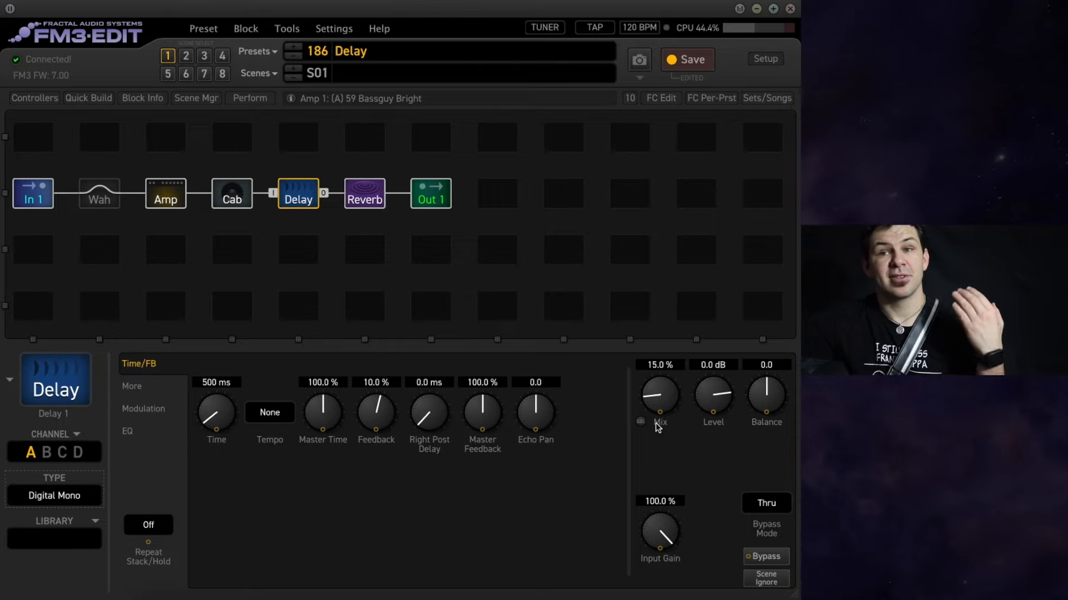
pyautogui.moveTo(654, 410)
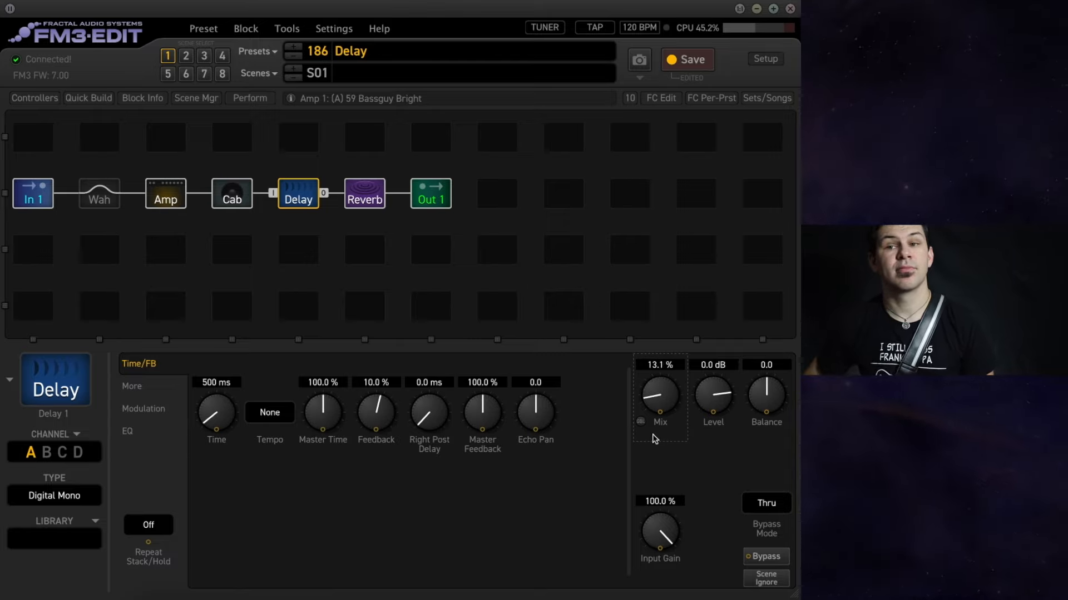
# - Raise the delay Mix to about 46%, then return it to 15%
pyautogui.moveTo(658, 398); pyautogui.dragTo(658, 415)
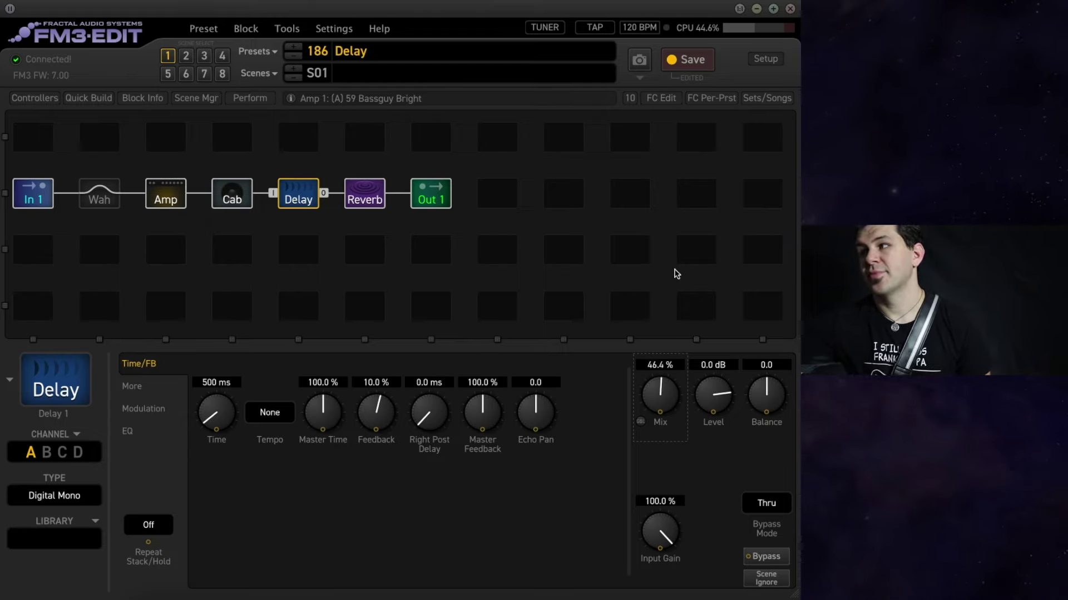
pyautogui.moveTo(658, 399); pyautogui.dragTo(659, 388)
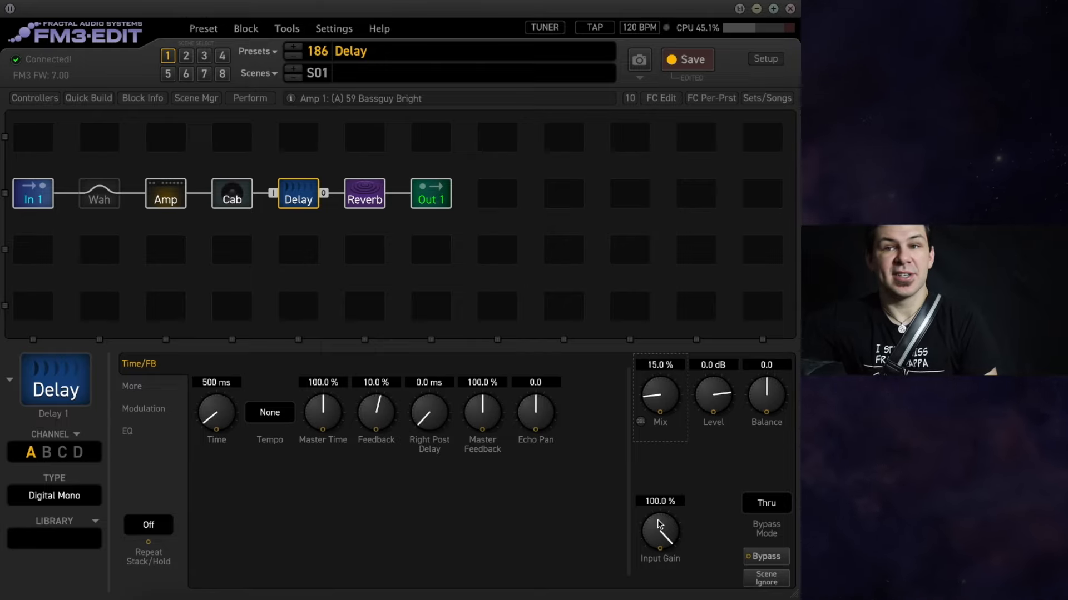
pyautogui.moveTo(702, 399)
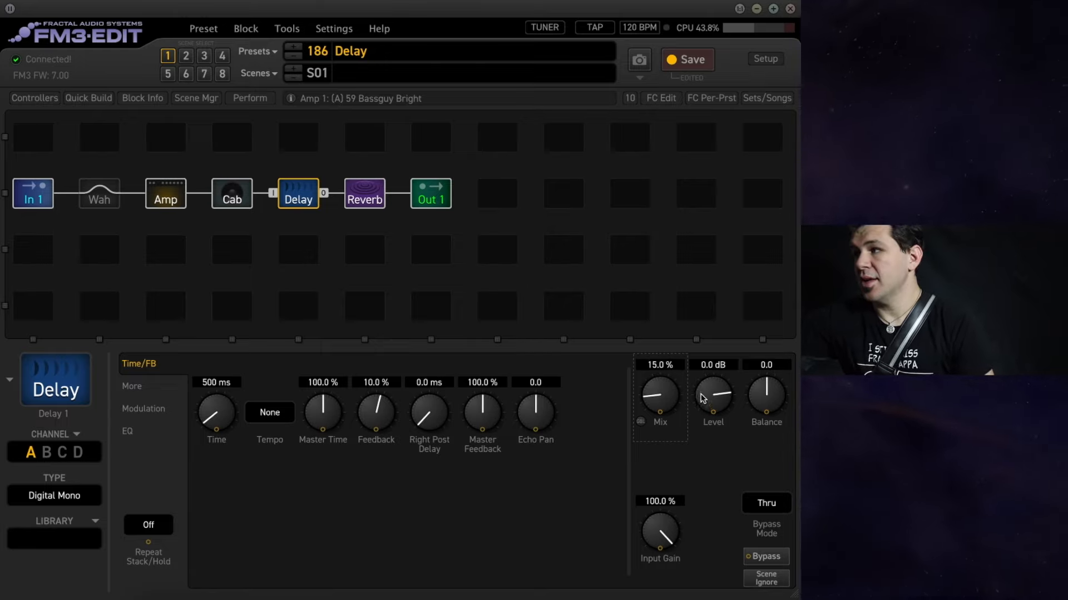
pyautogui.moveTo(721, 461)
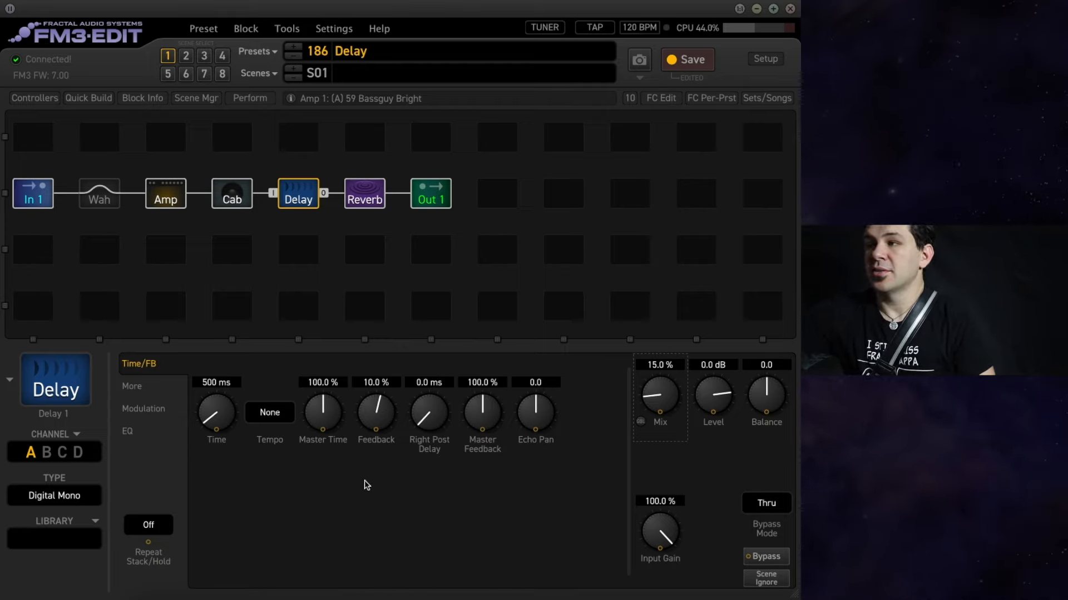
pyautogui.moveTo(372, 476)
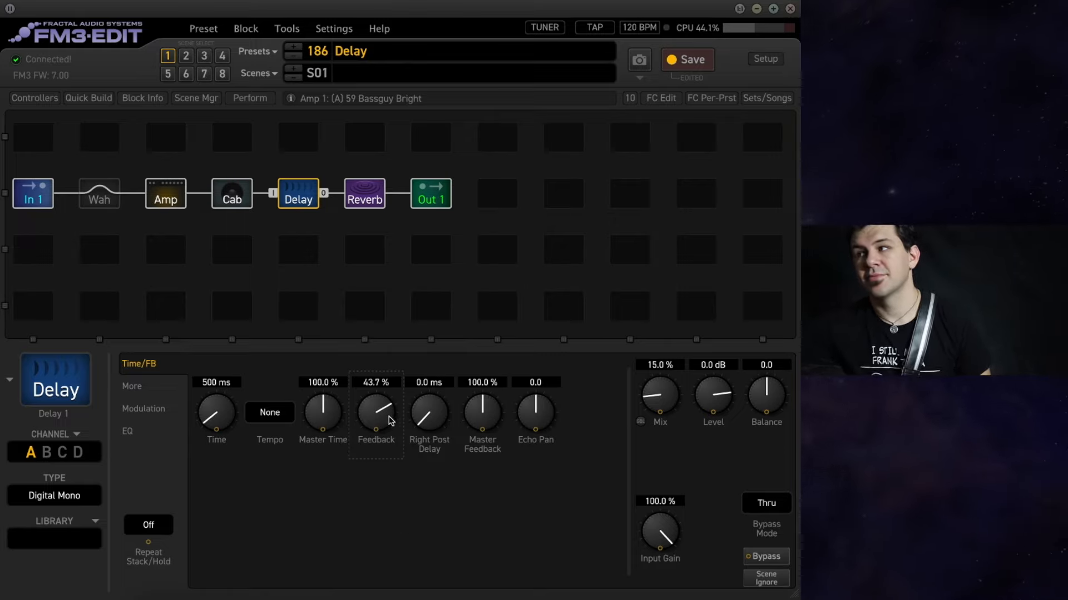
pyautogui.moveTo(375, 408); pyautogui.dragTo(375, 392)
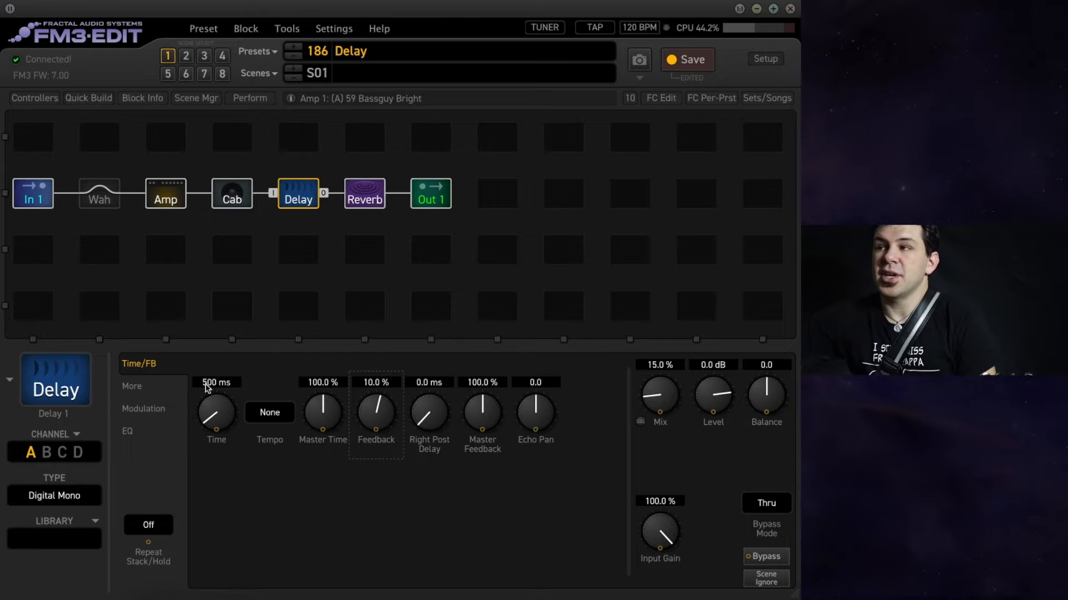
pyautogui.moveTo(245, 392)
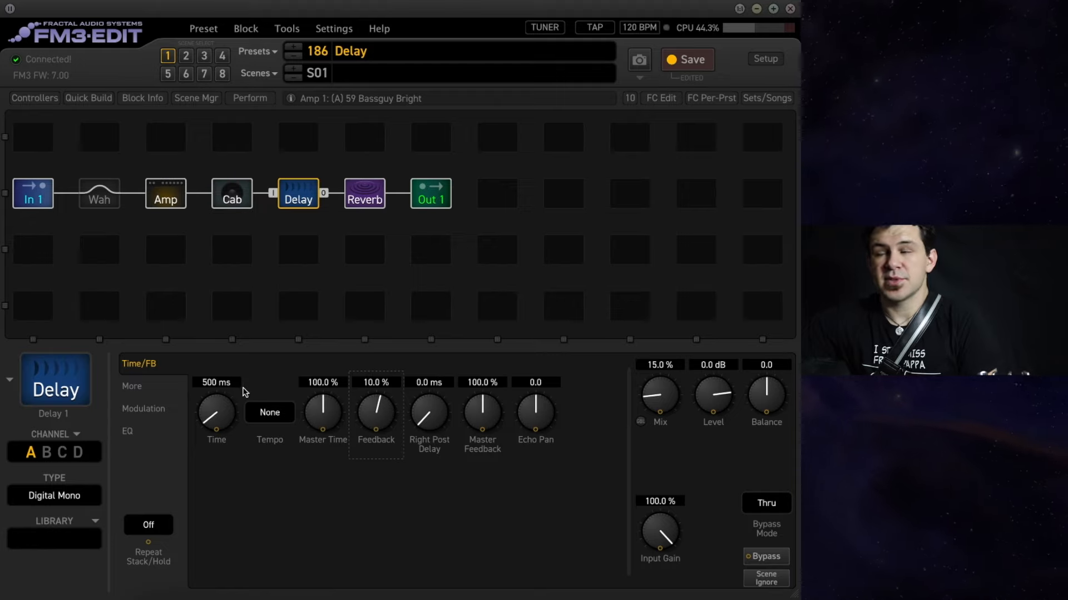
pyautogui.doubleClick(215, 383)
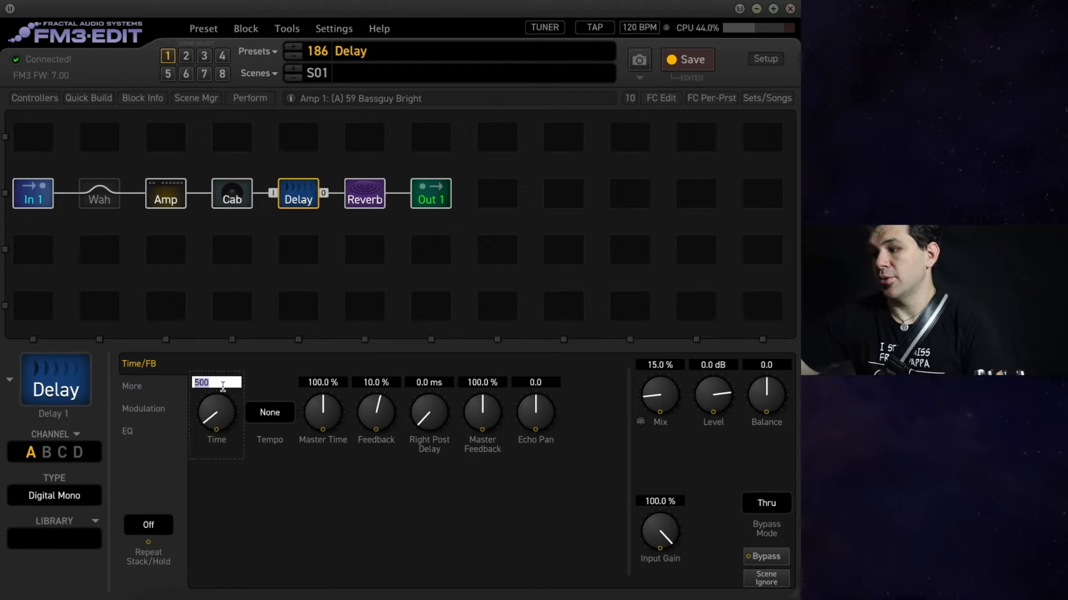
pyautogui.write('200')
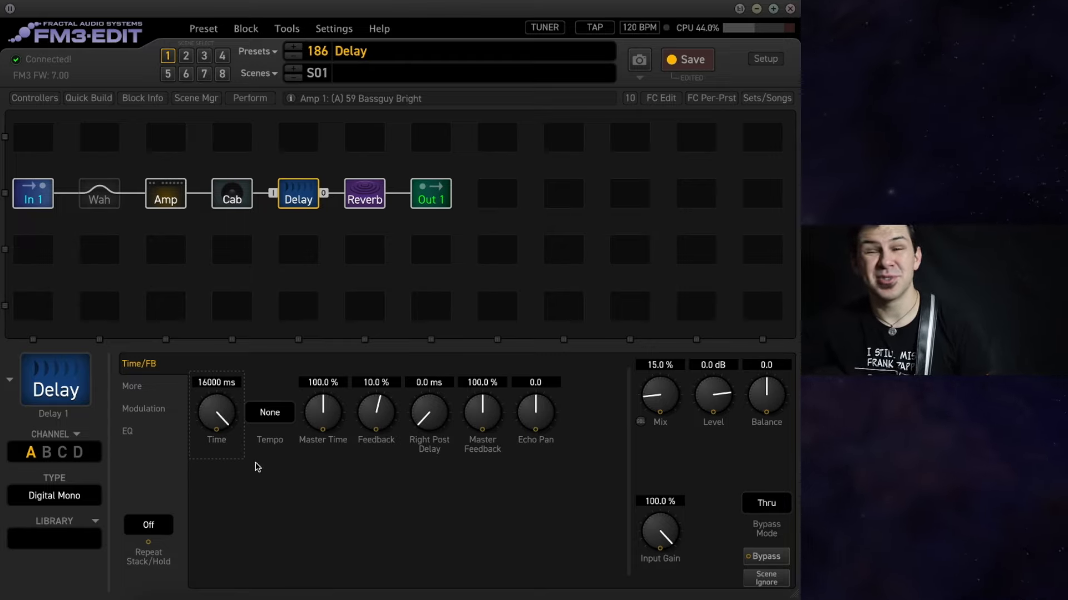
pyautogui.moveTo(215, 414); pyautogui.dragTo(215, 477)
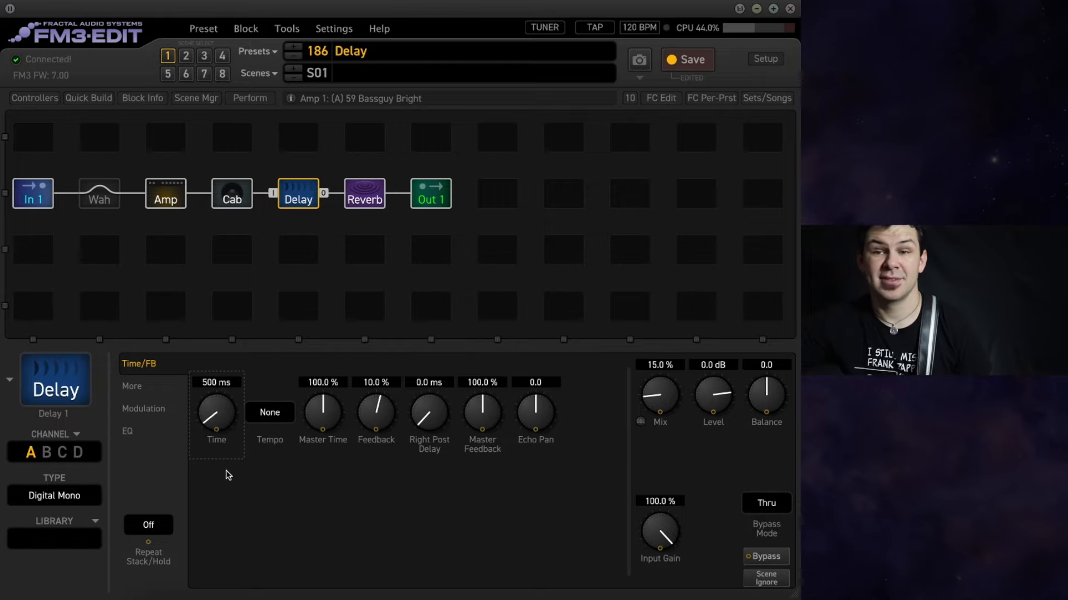
pyautogui.moveTo(283, 490)
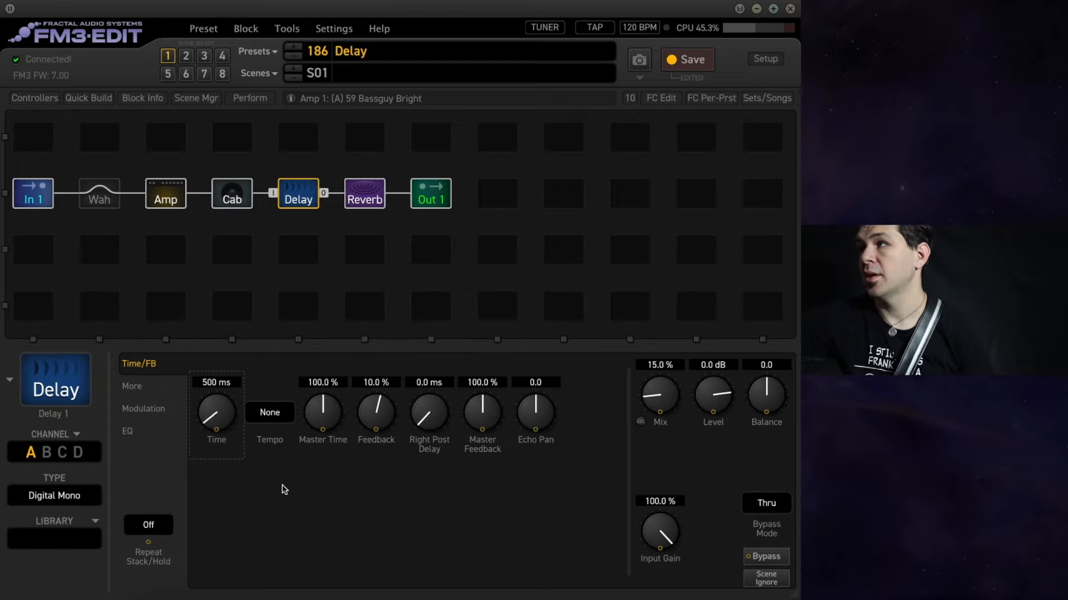
pyautogui.moveTo(289, 487)
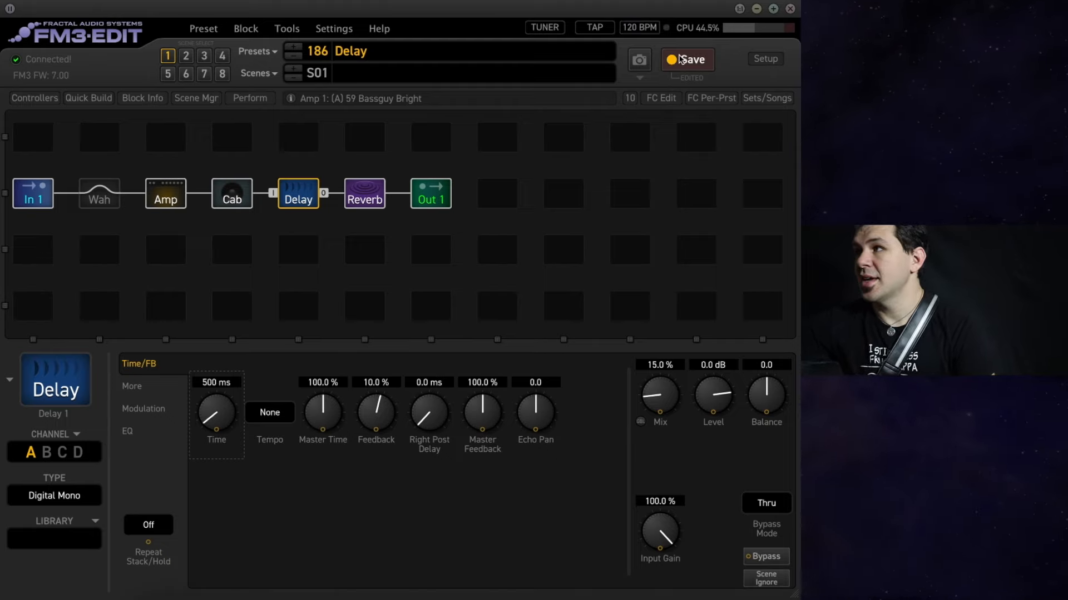
# - Save the preset and open the delay's Tempo division list
pyautogui.click(688, 60)
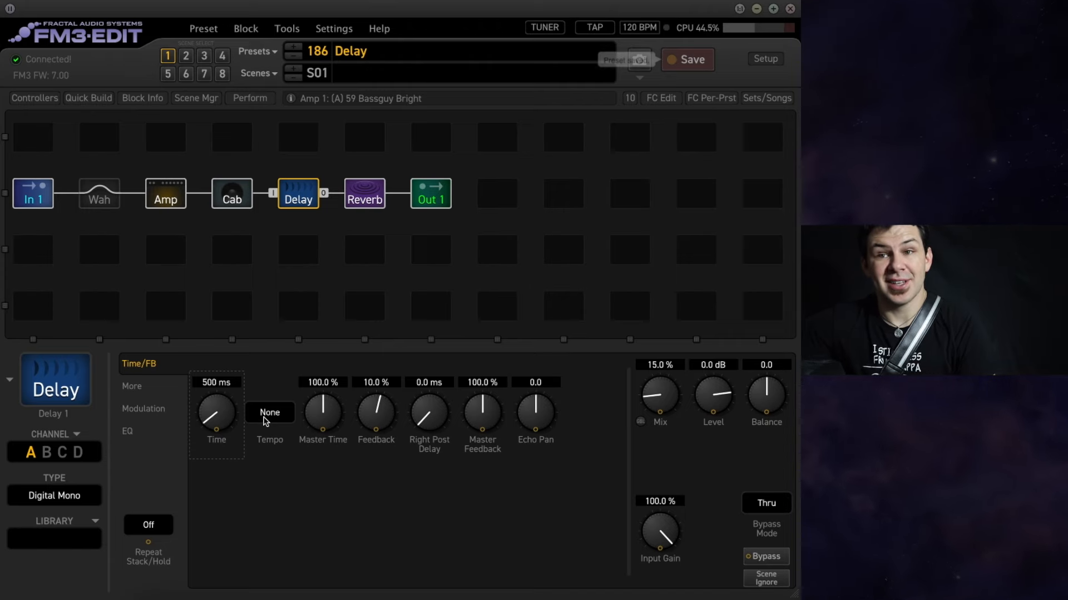
pyautogui.click(270, 413)
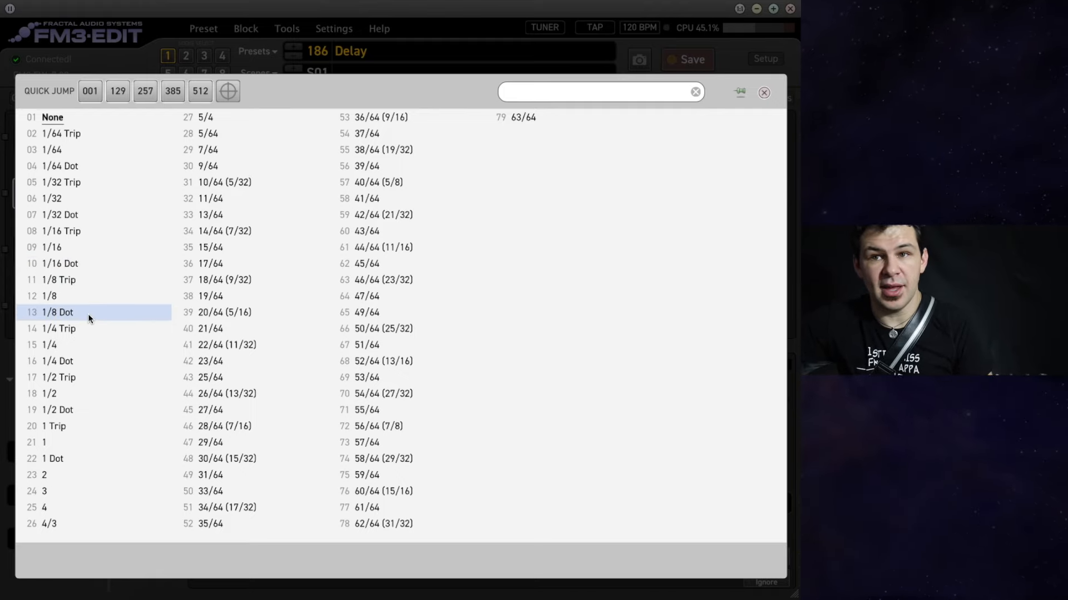
# - Sync the delay Tempo to 1/8 Dot, locking Time at 375 ms
pyautogui.click(55, 312)
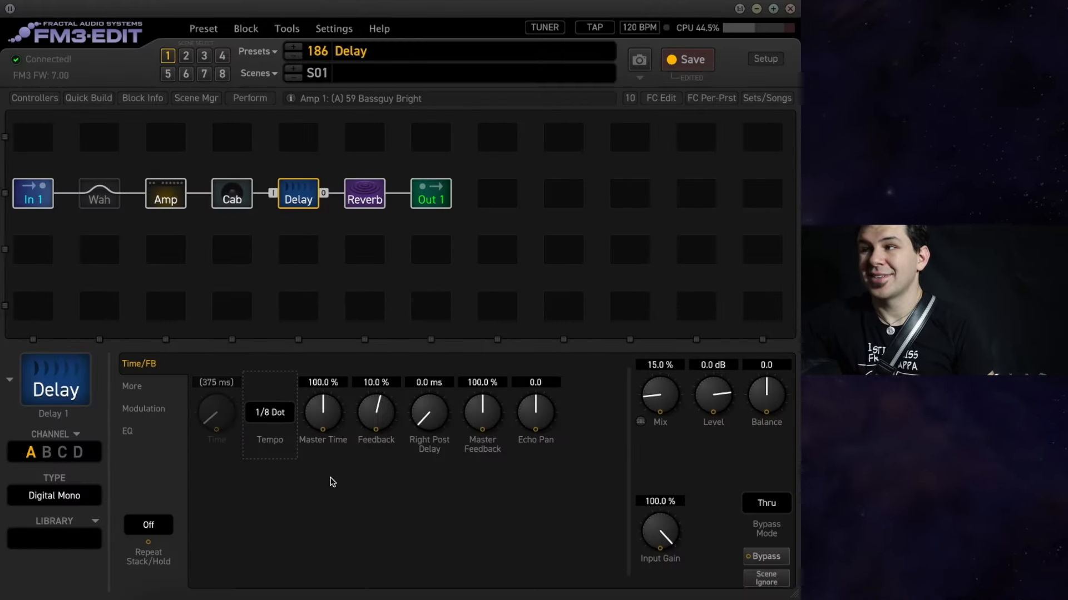
pyautogui.moveTo(303, 507)
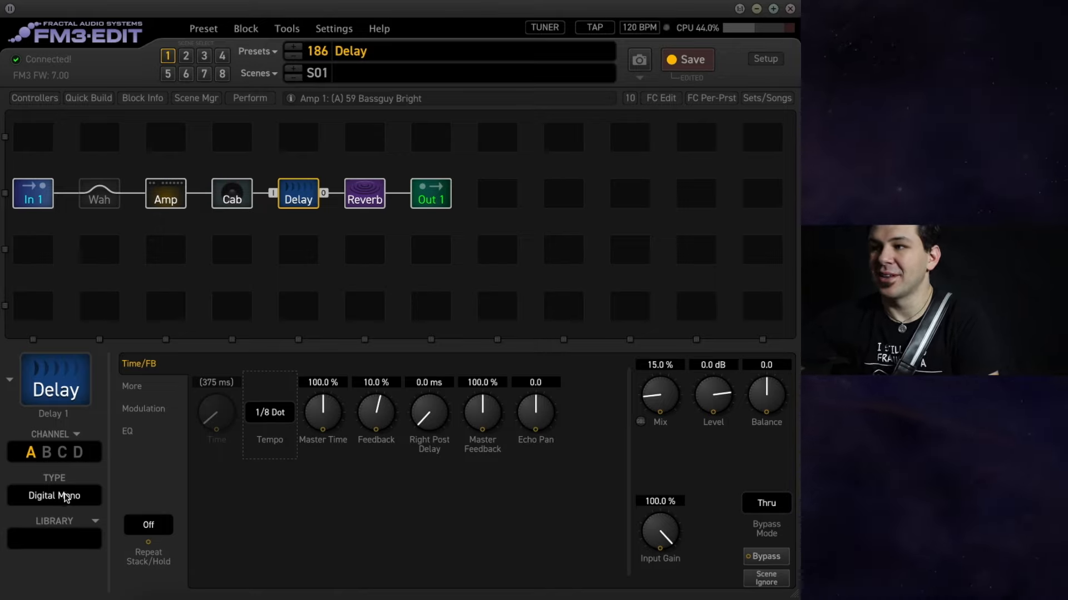
# - Change the delay block type to Dual Delay
pyautogui.click(54, 496)
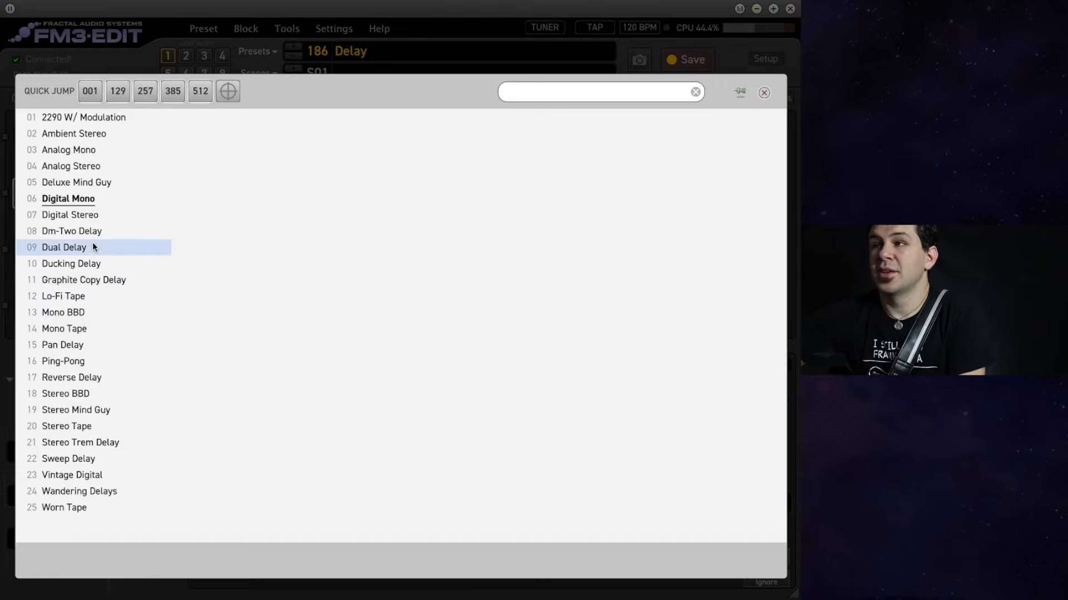
pyautogui.click(63, 247)
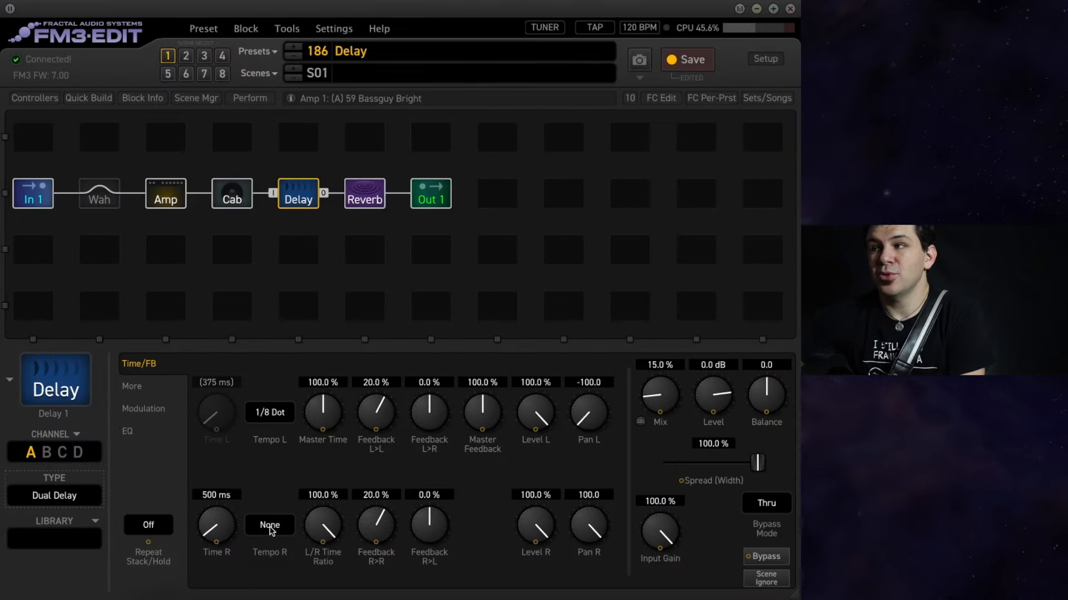
# - Open the Tempo R choices to set the right delay to 1/4
pyautogui.click(270, 525)
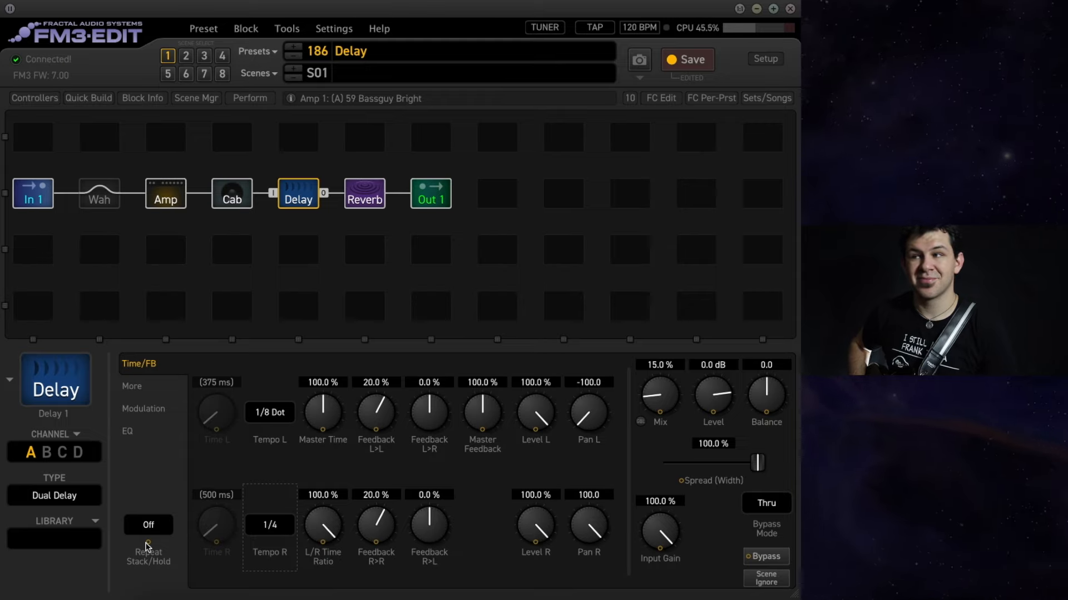
pyautogui.moveTo(152, 515)
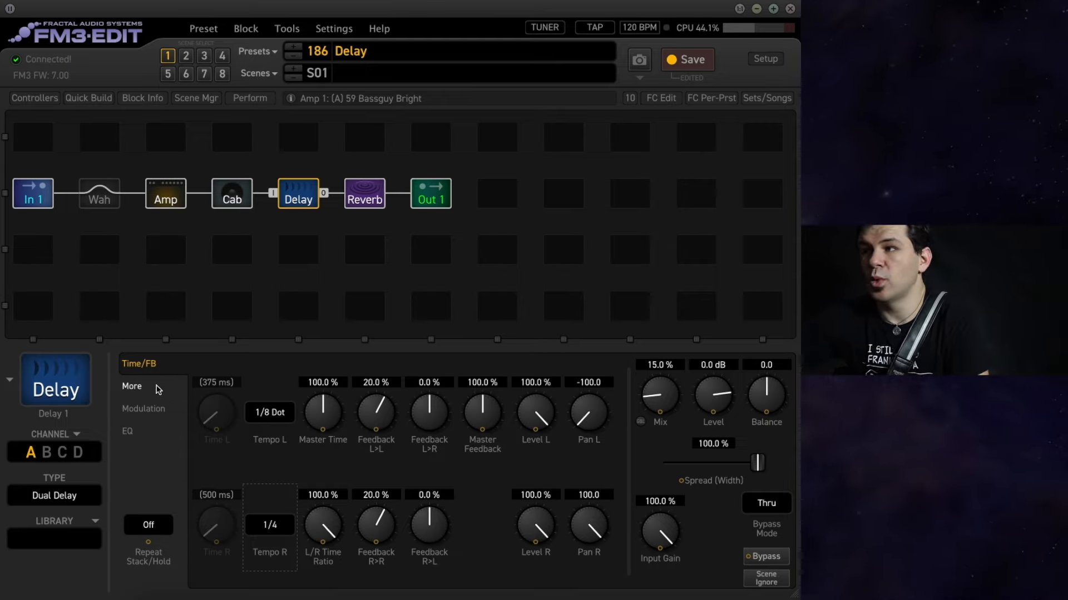
pyautogui.click(132, 386)
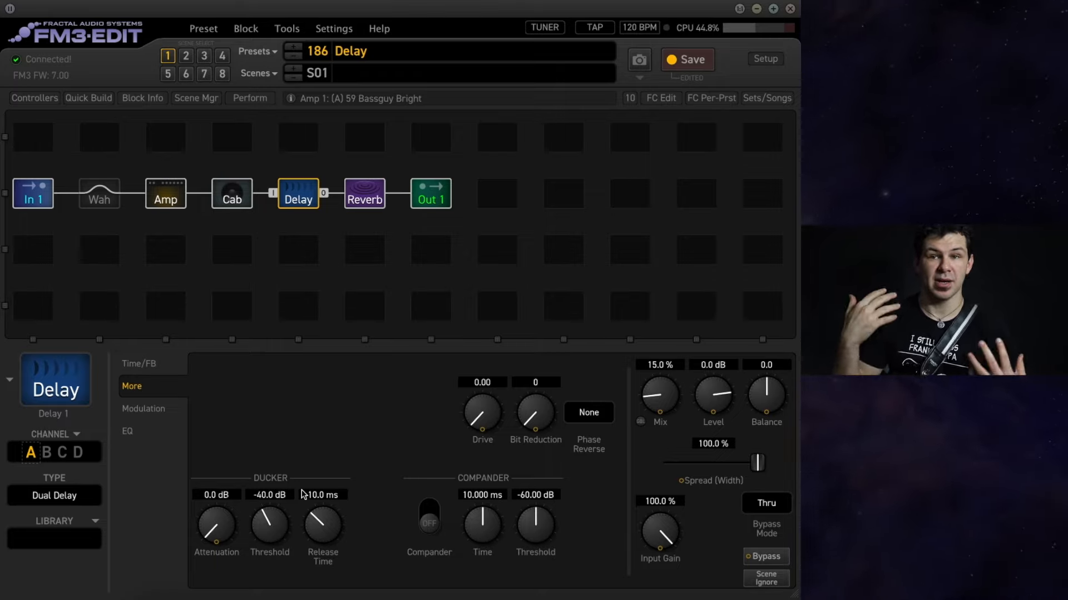
pyautogui.click(143, 409)
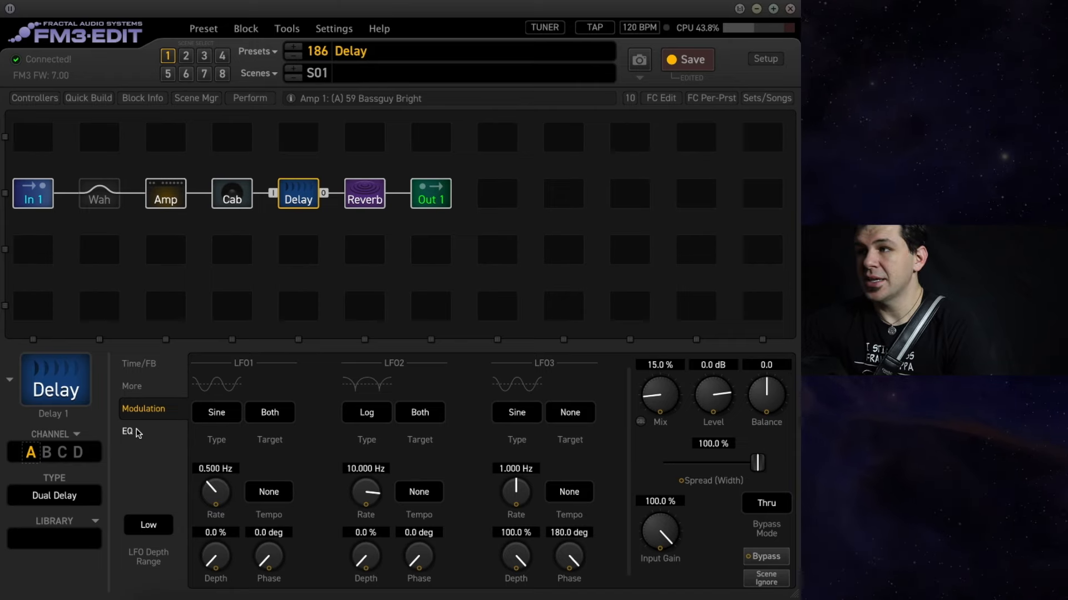
pyautogui.click(127, 432)
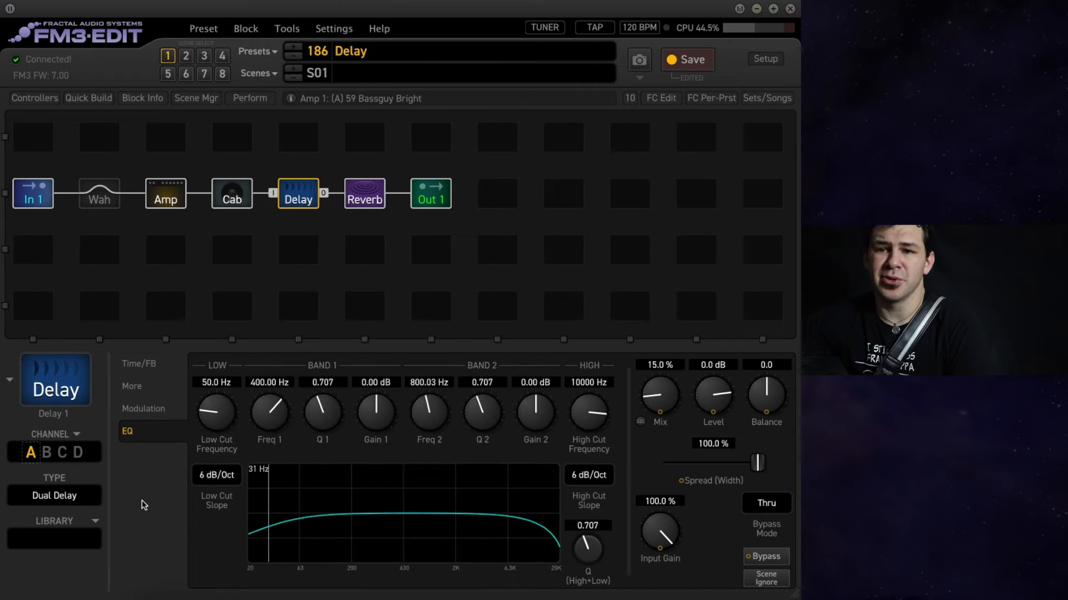
pyautogui.click(138, 364)
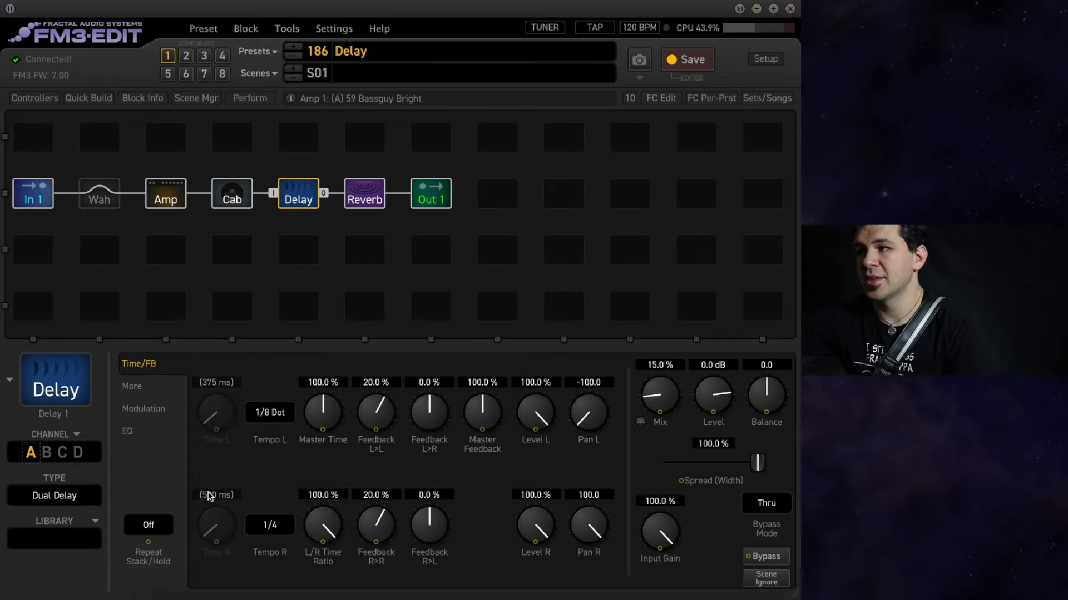
pyautogui.moveTo(84, 495)
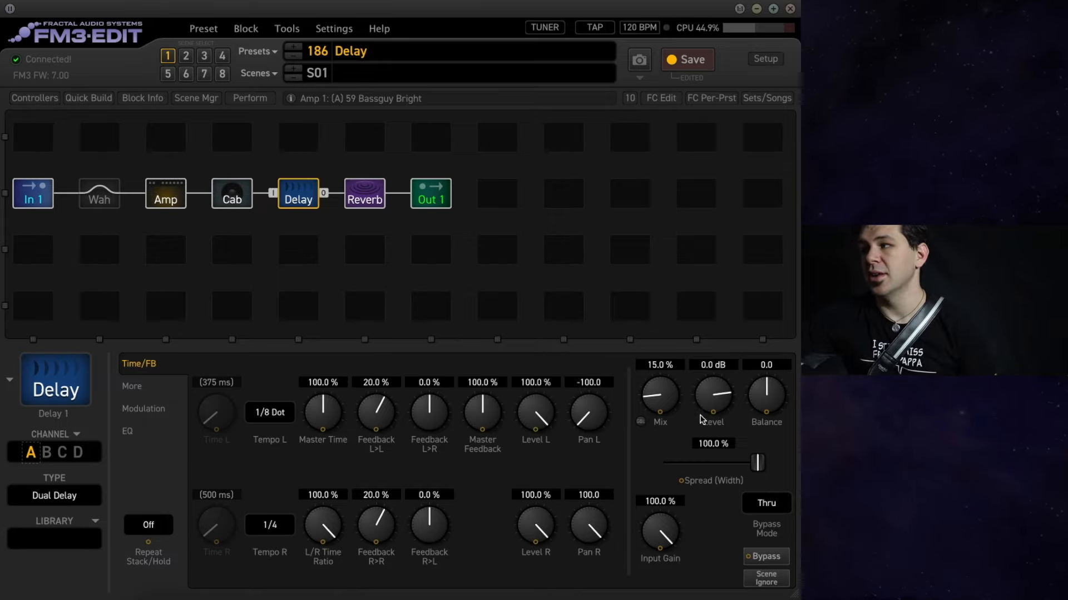
pyautogui.moveTo(712, 406)
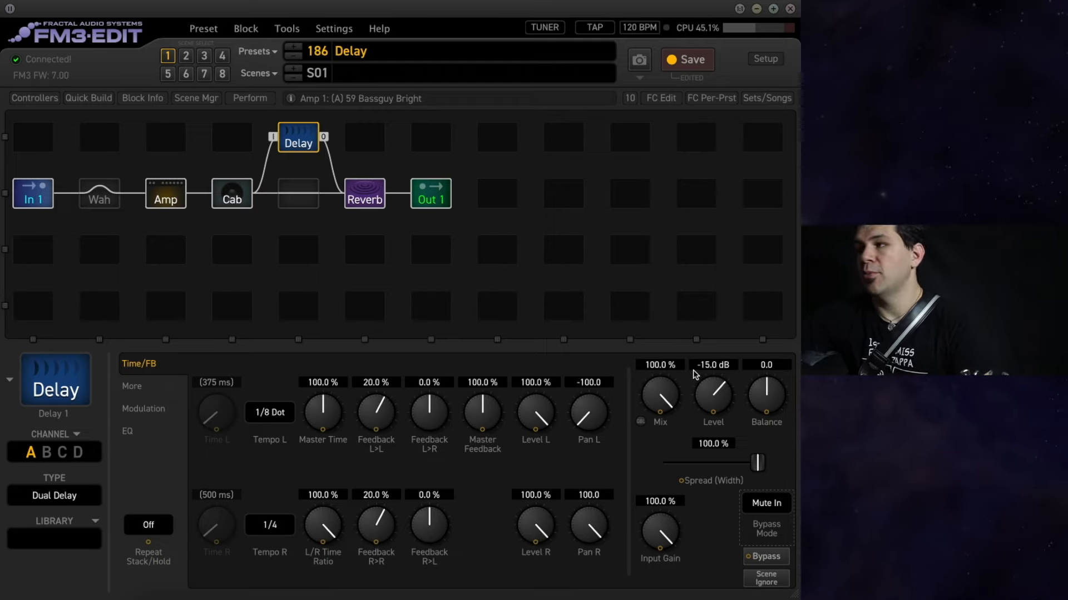
pyautogui.moveTo(743, 533)
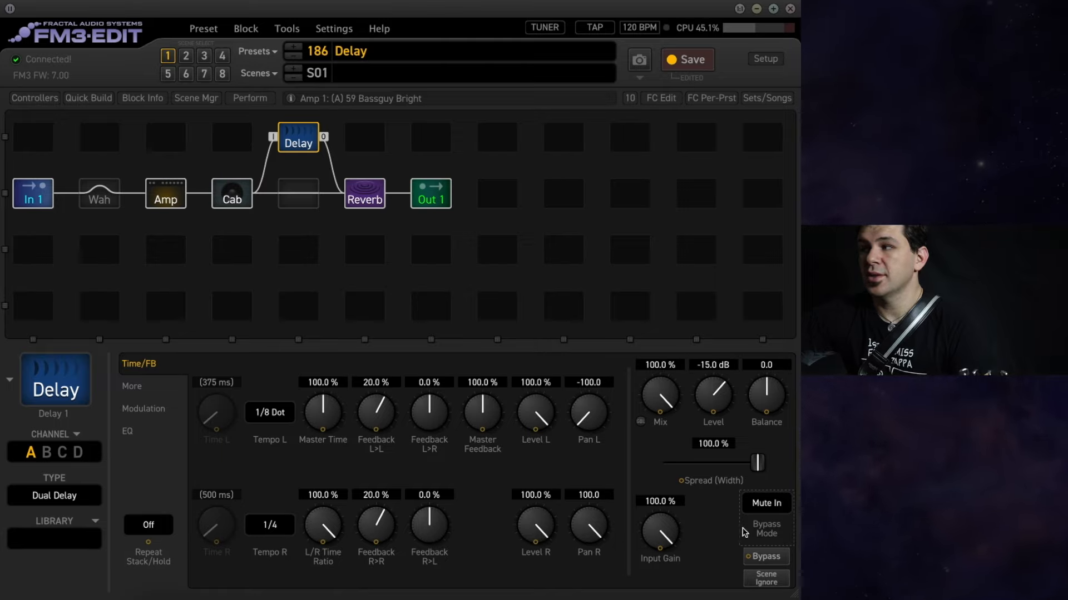
pyautogui.moveTo(725, 519)
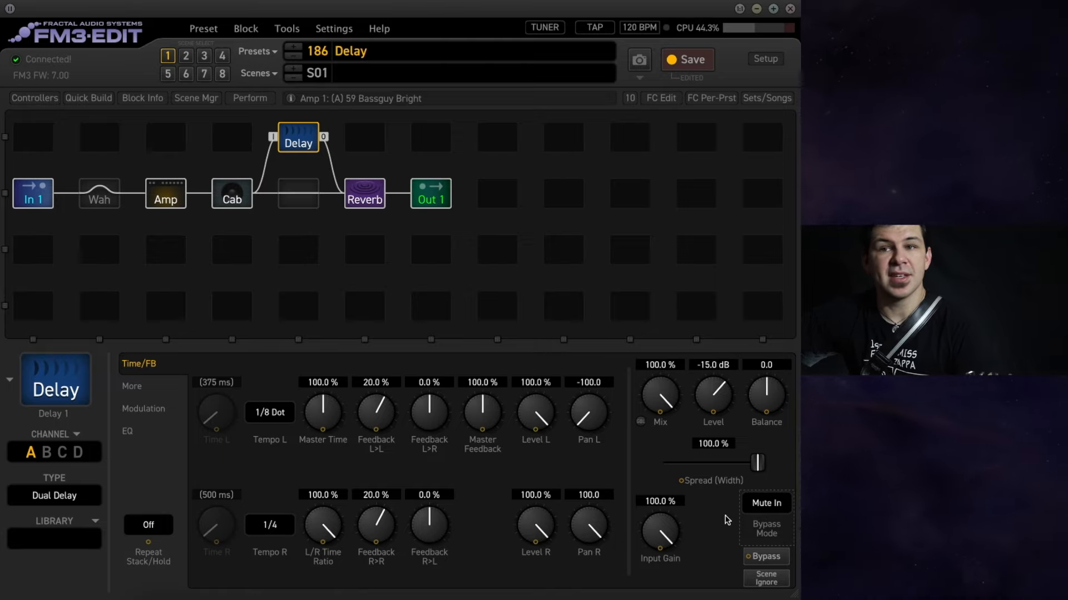
pyautogui.moveTo(697, 526)
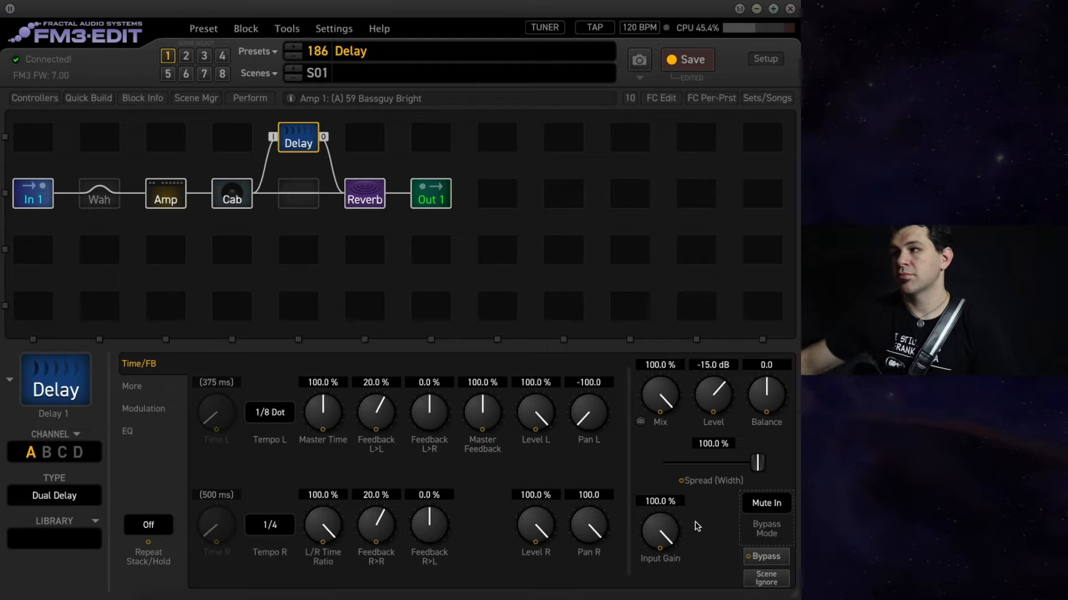
# - Turn the parallel delay's output Level back to 0 dB
pyautogui.moveTo(712, 399); pyautogui.dragTo(712, 382)
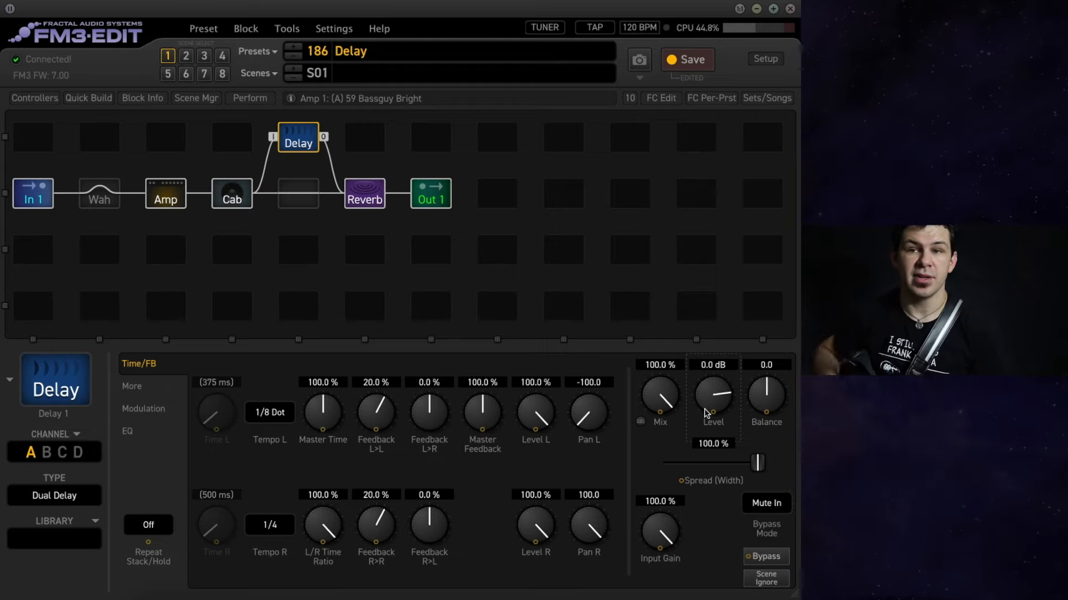